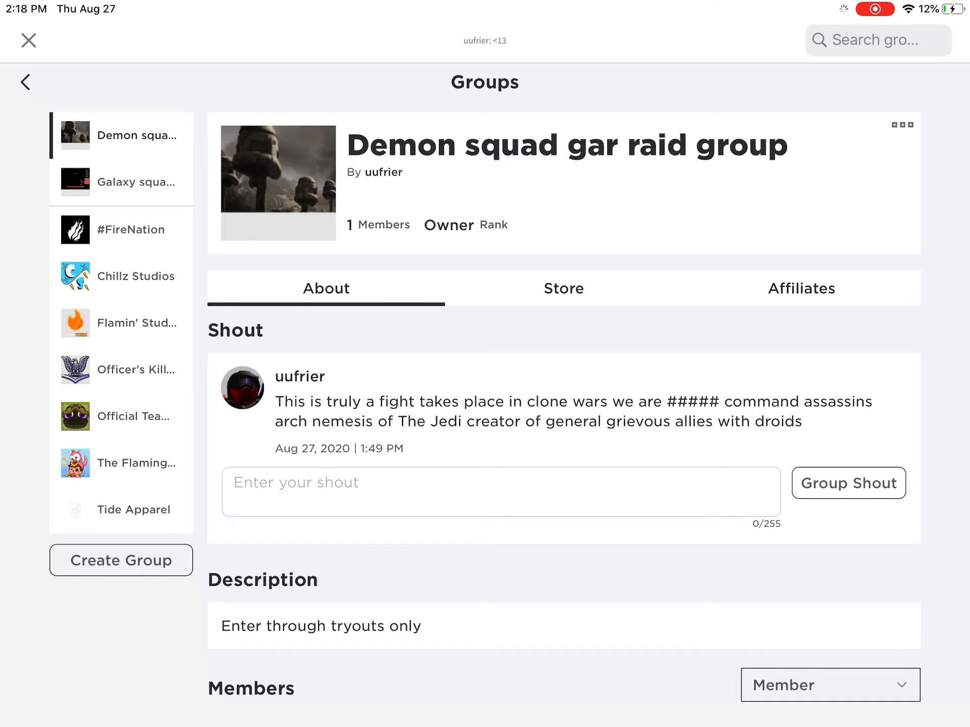
View the Galaxy squad xdxd and Demon squad gar raid group pages in turn.
{"action": "left_click", "coordinate": [121, 182]}
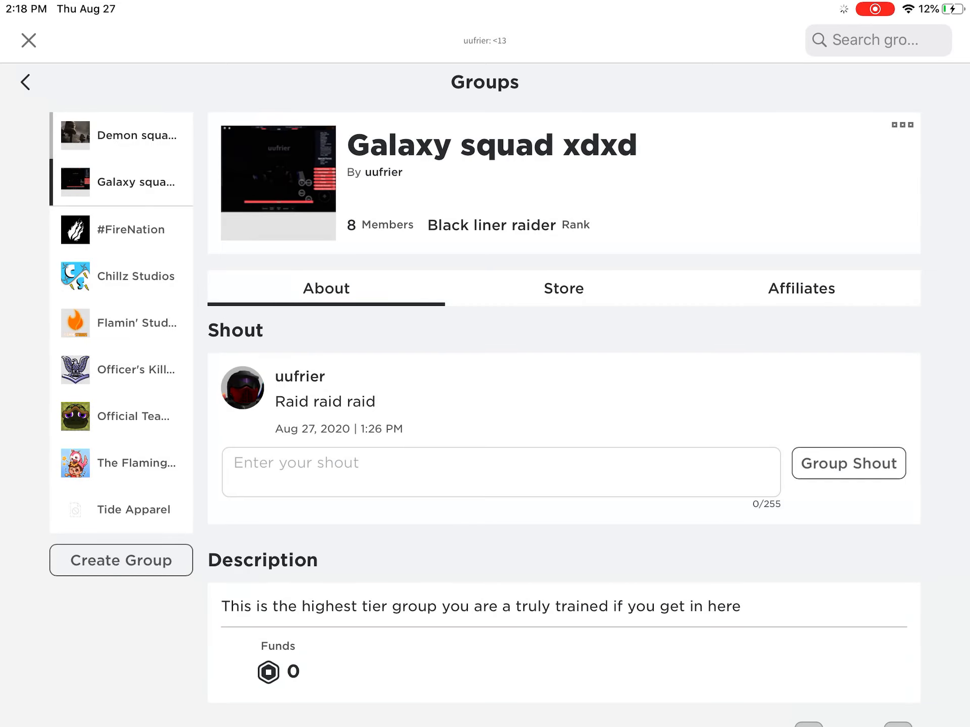
{"action": "left_click", "coordinate": [121, 135]}
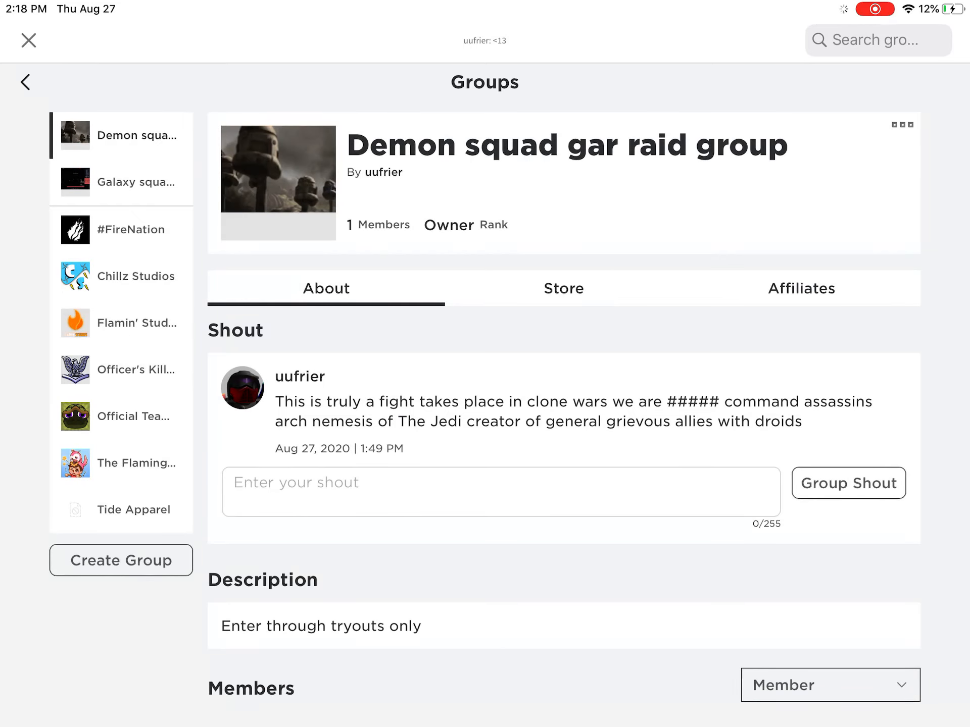
{"action": "scroll", "scroll_direction": "down", "scroll_amount": 3}
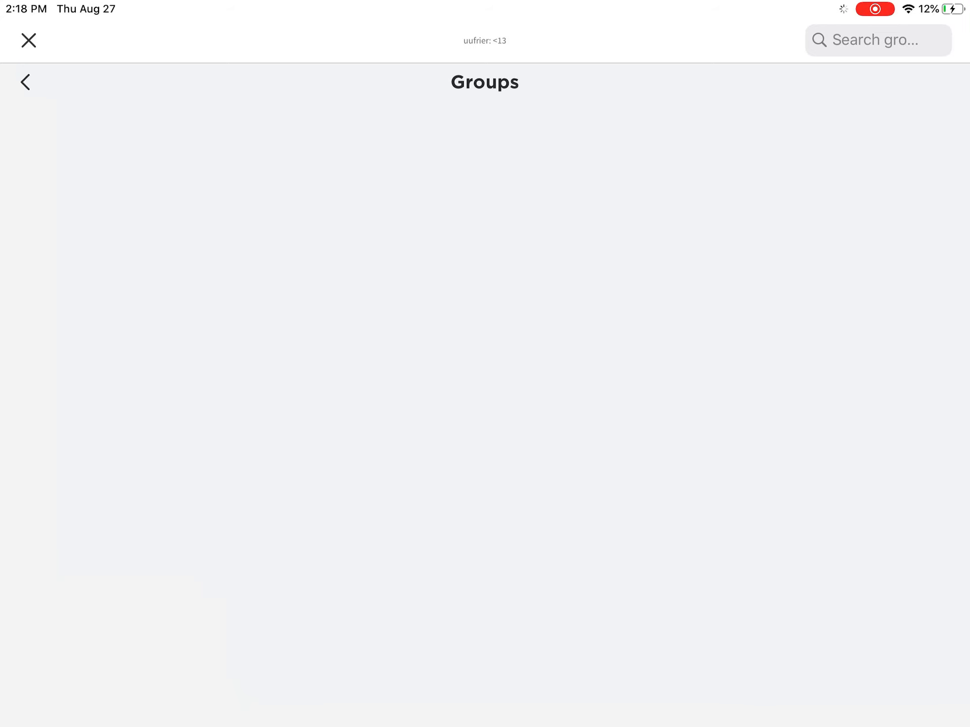
Search players for the misspelled name 'uufre', abandon it and return to Home.
{"action": "left_click", "coordinate": [28, 40]}
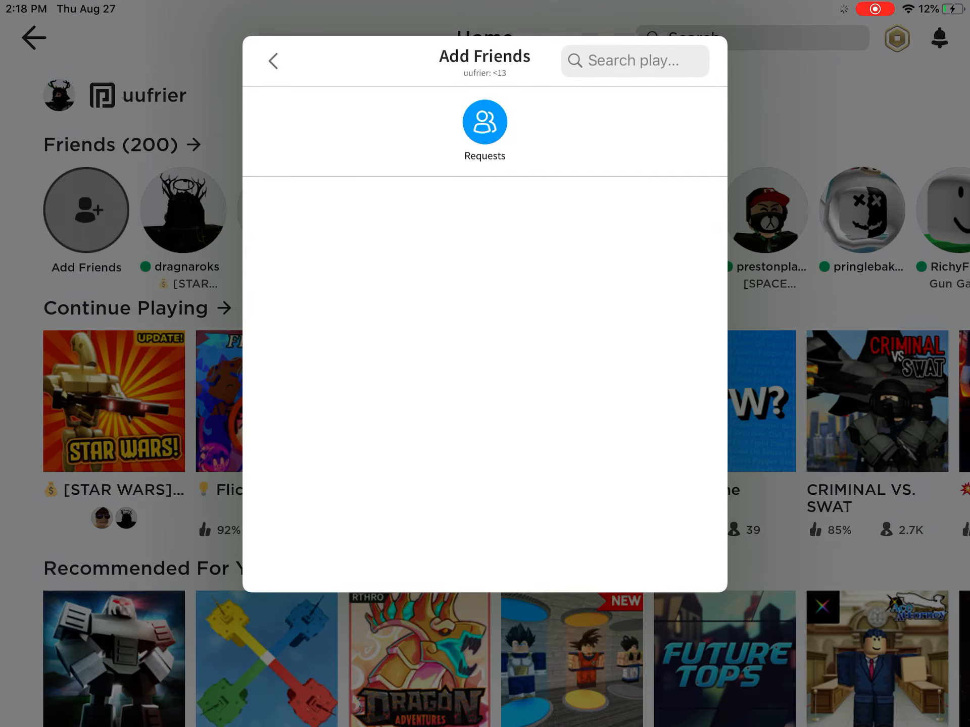
{"action": "type", "text": "u"}
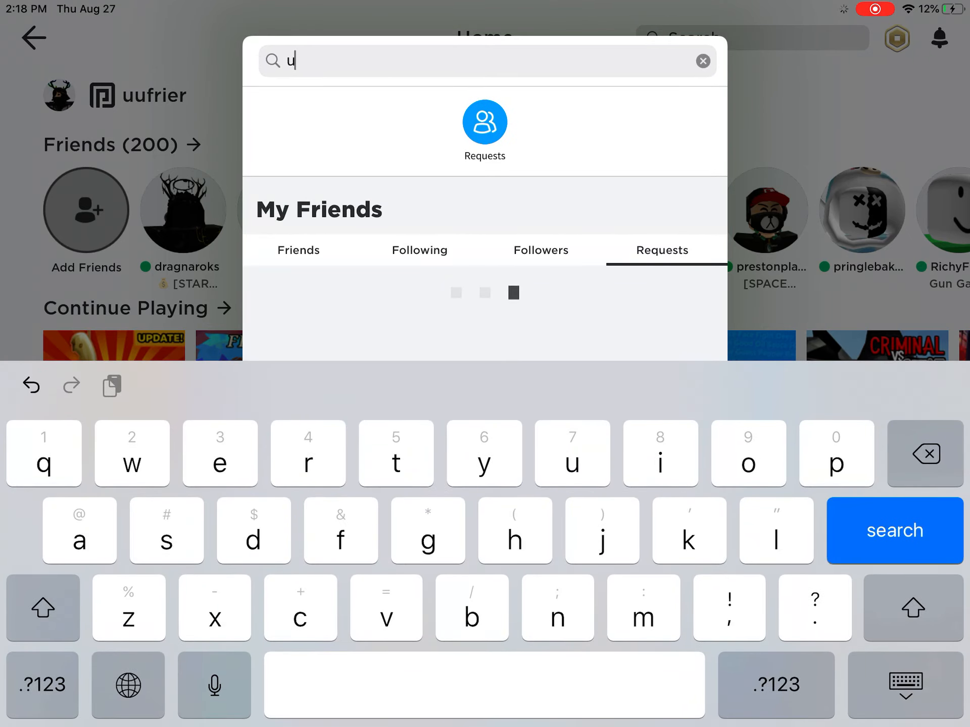
{"action": "type", "text": "ufr"}
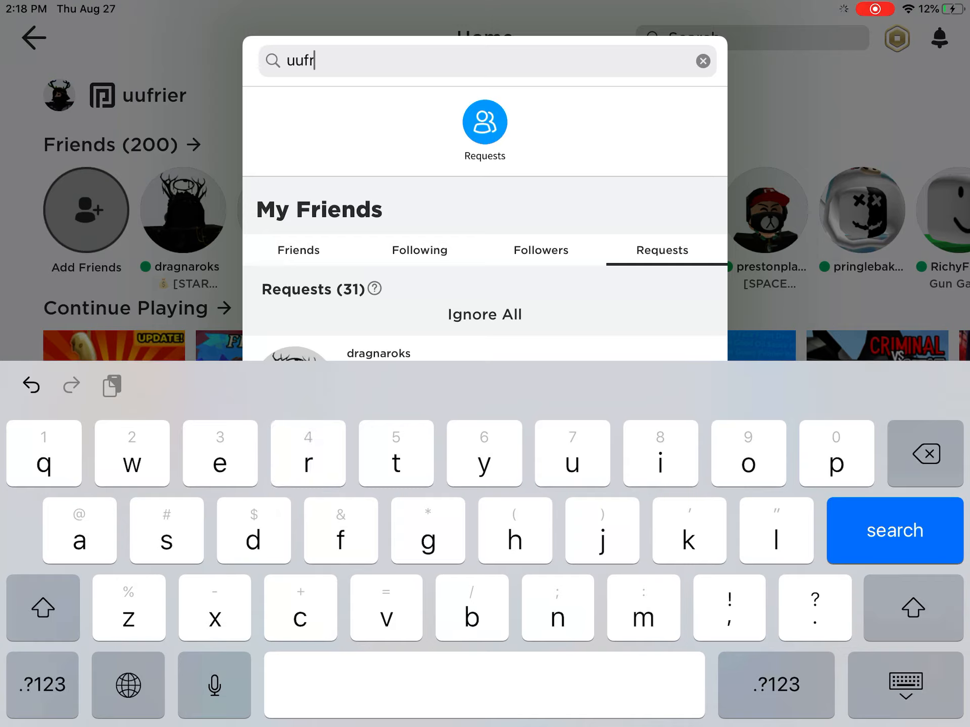
{"action": "type", "text": "e"}
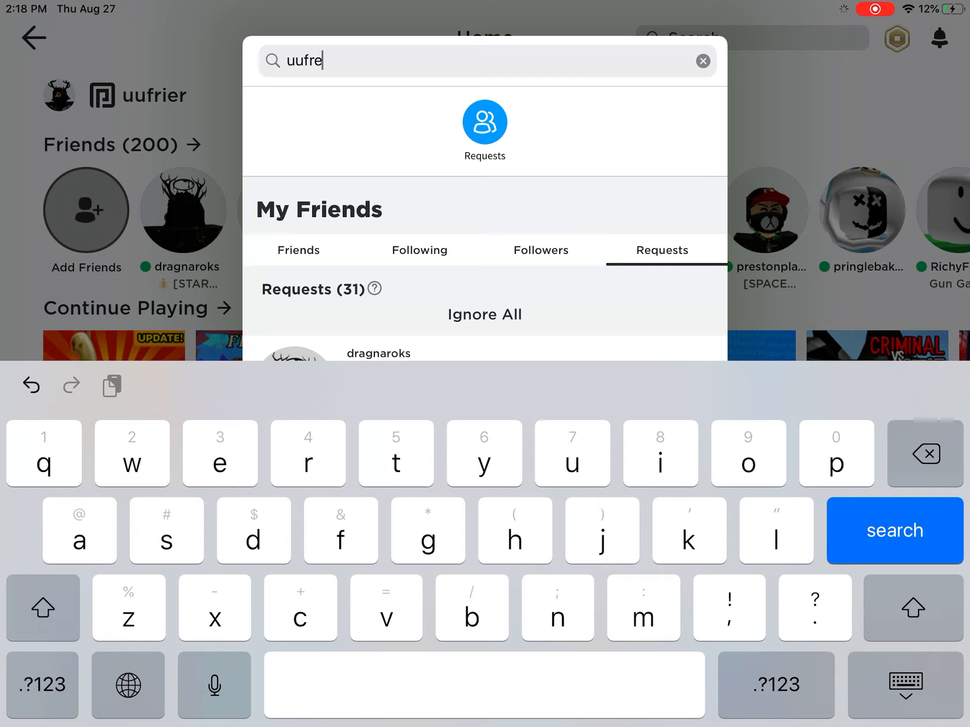
{"action": "key", "text": "Backspace"}
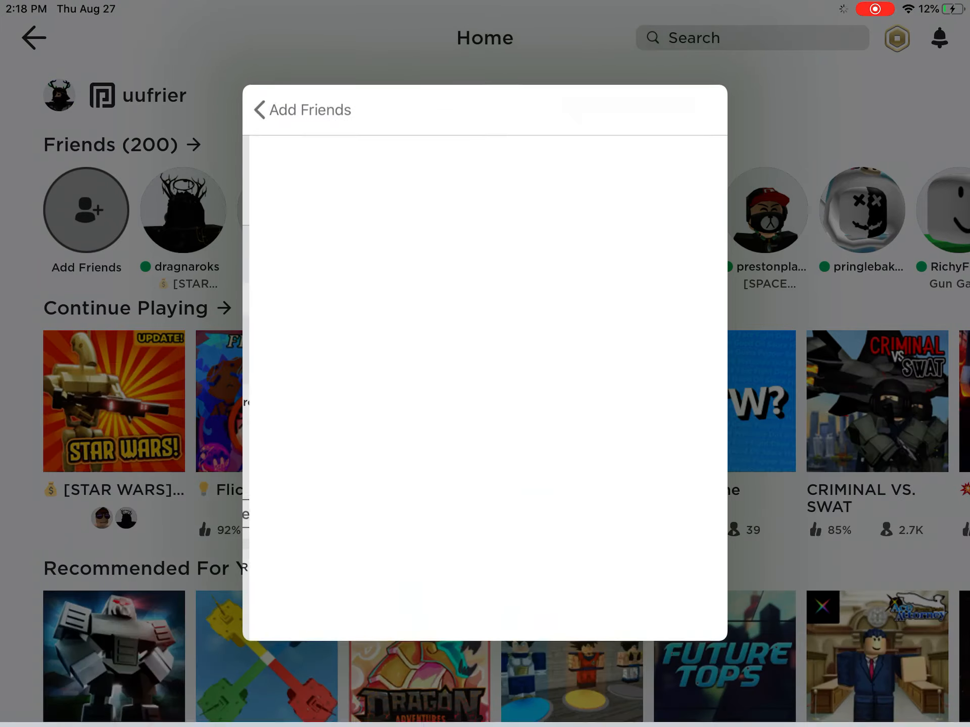
{"action": "left_click", "coordinate": [259, 110]}
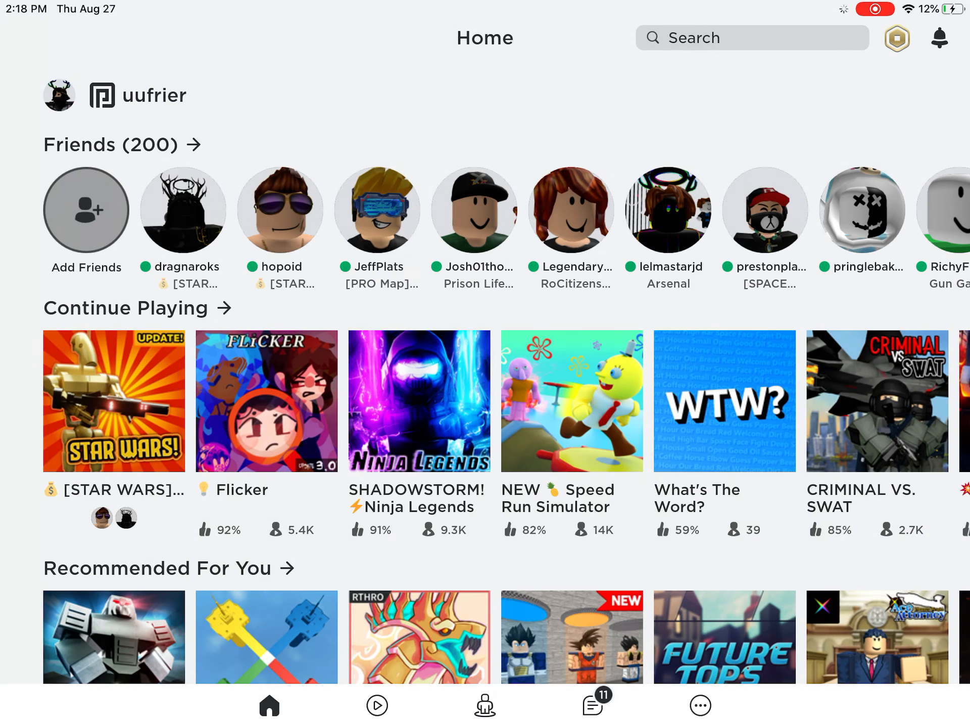
{"action": "left_click", "coordinate": [85, 210]}
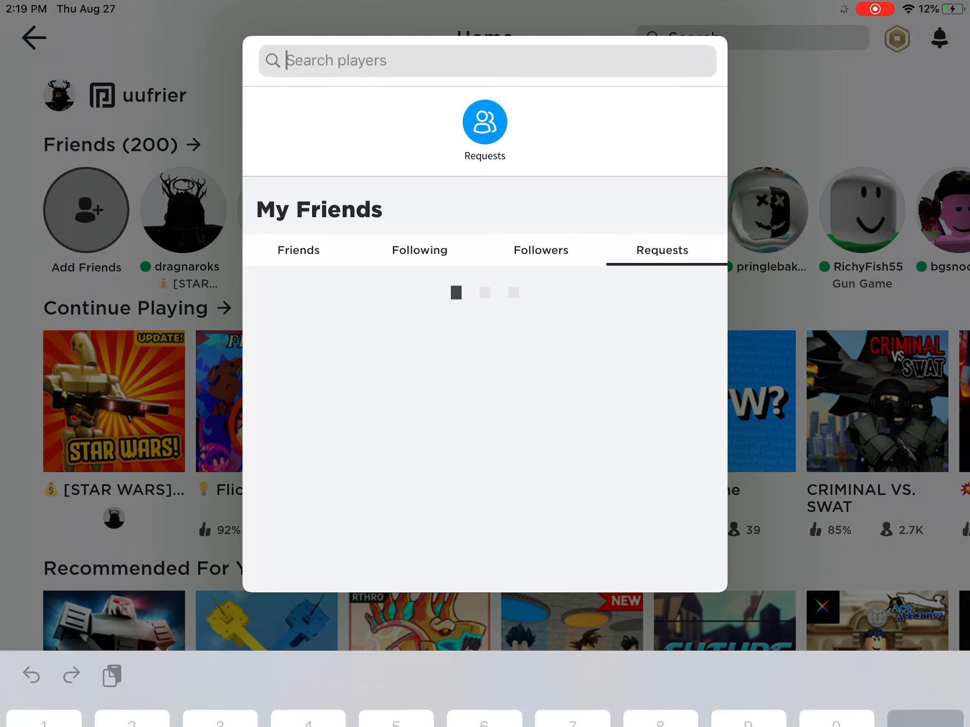
{"action": "type", "text": "uufreir"}
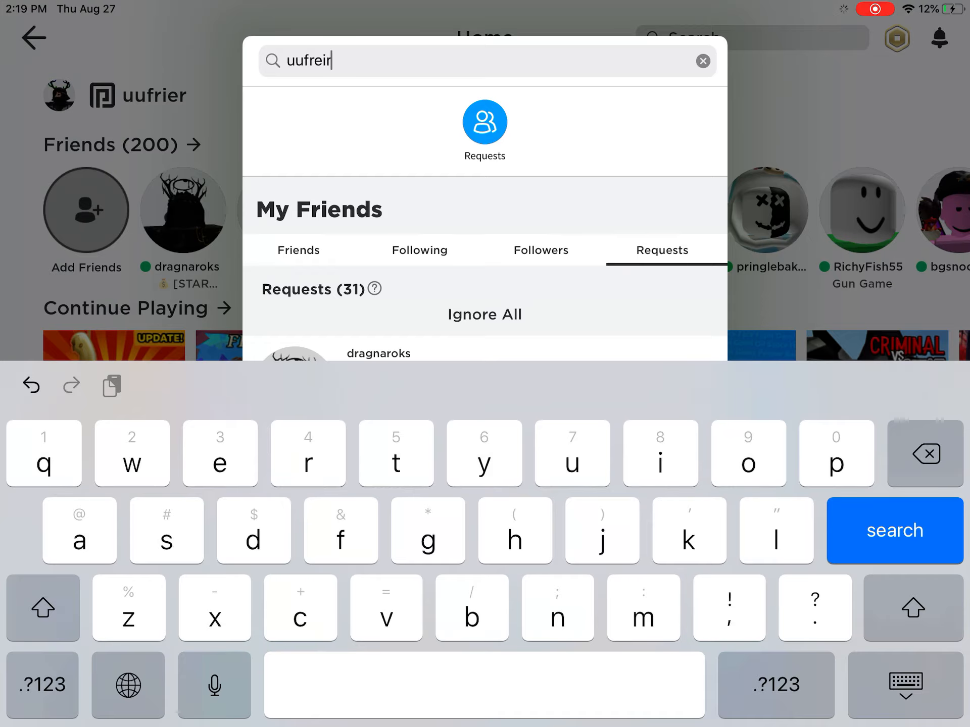
{"action": "key", "text": "backspace"}
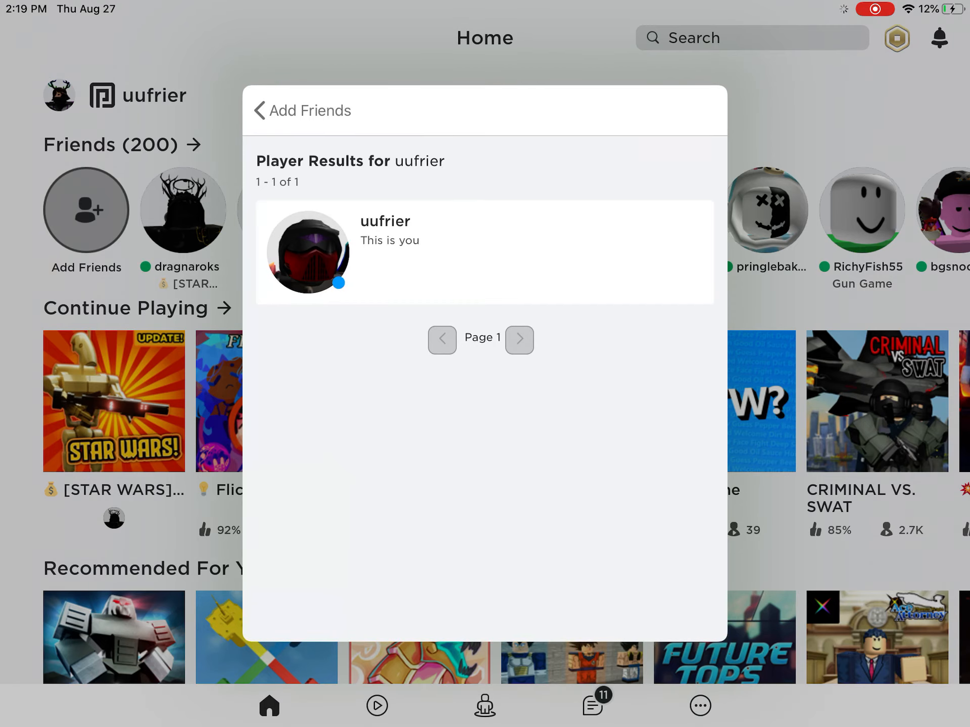
{"action": "left_click", "coordinate": [306, 252]}
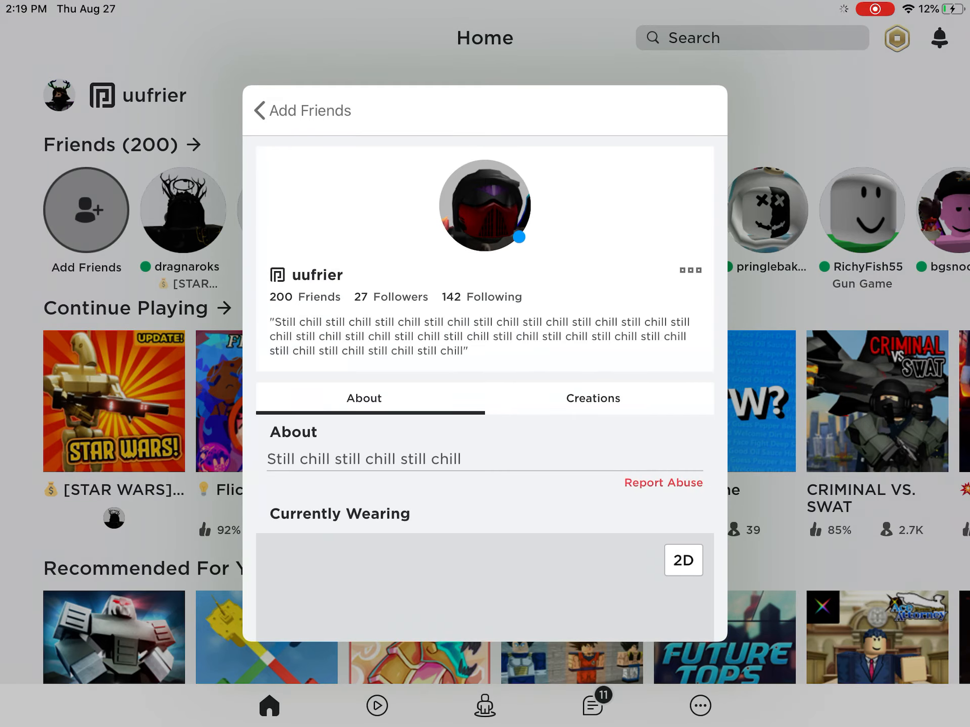
{"action": "scroll", "scroll_direction": "down", "scroll_amount": 3}
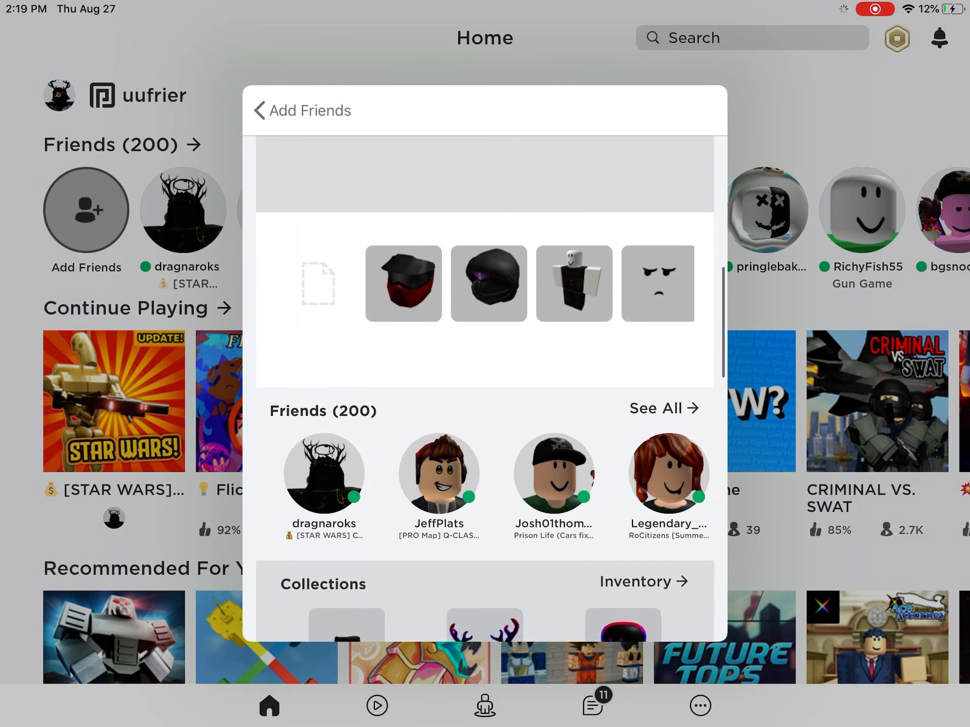
{"action": "scroll", "scroll_direction": "up", "scroll_amount": 3}
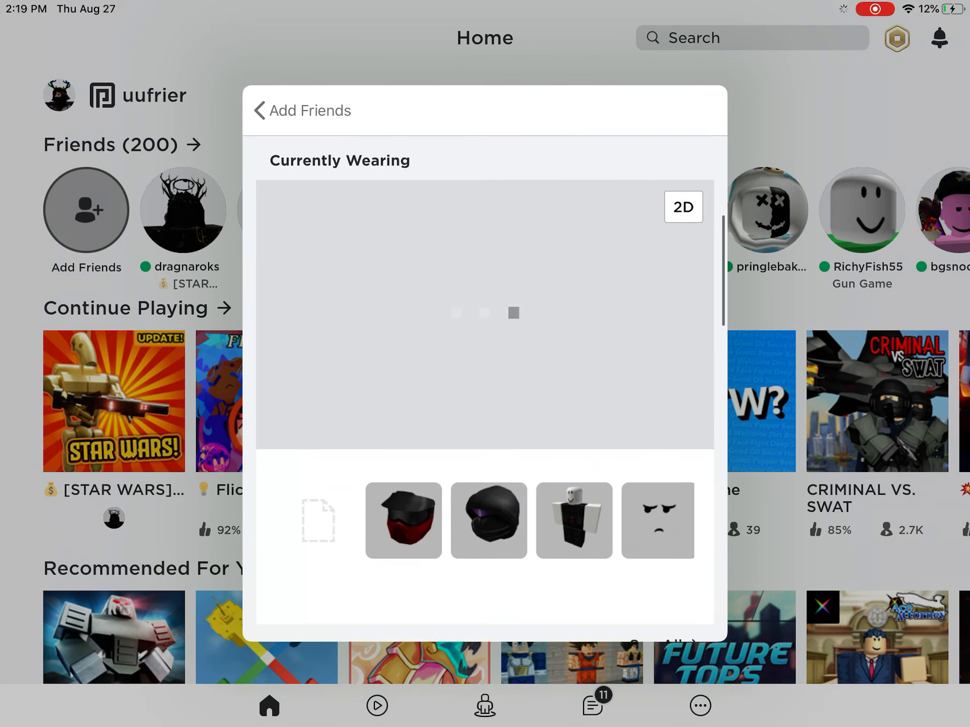
{"action": "scroll", "scroll_direction": "down", "scroll_amount": 3}
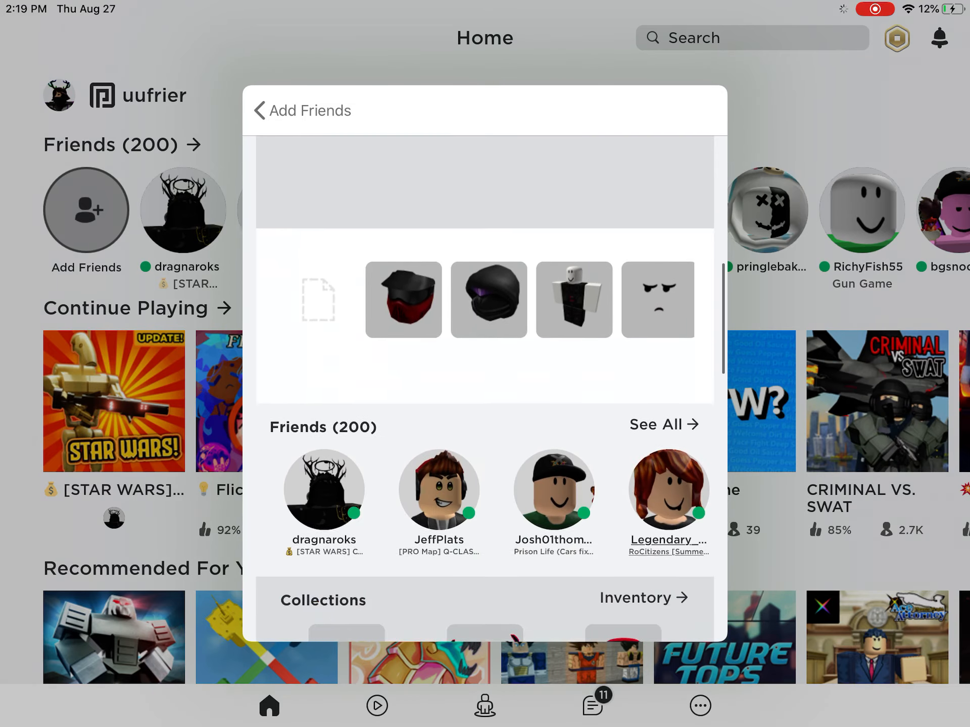
{"action": "scroll", "scroll_direction": "down", "scroll_amount": 3}
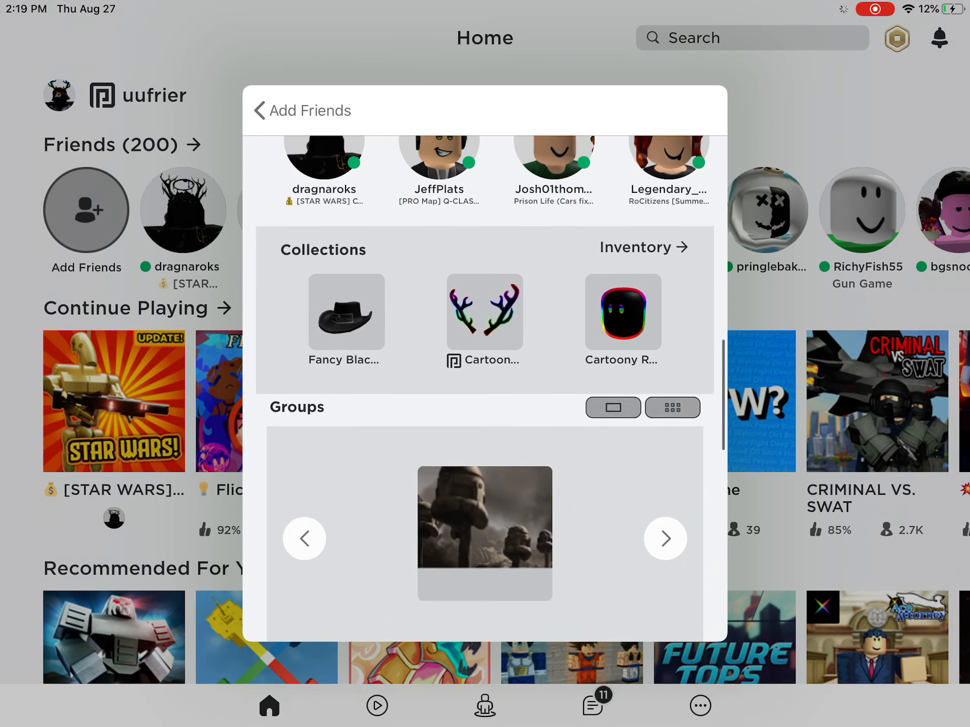
{"action": "scroll", "scroll_direction": "down", "scroll_amount": 3}
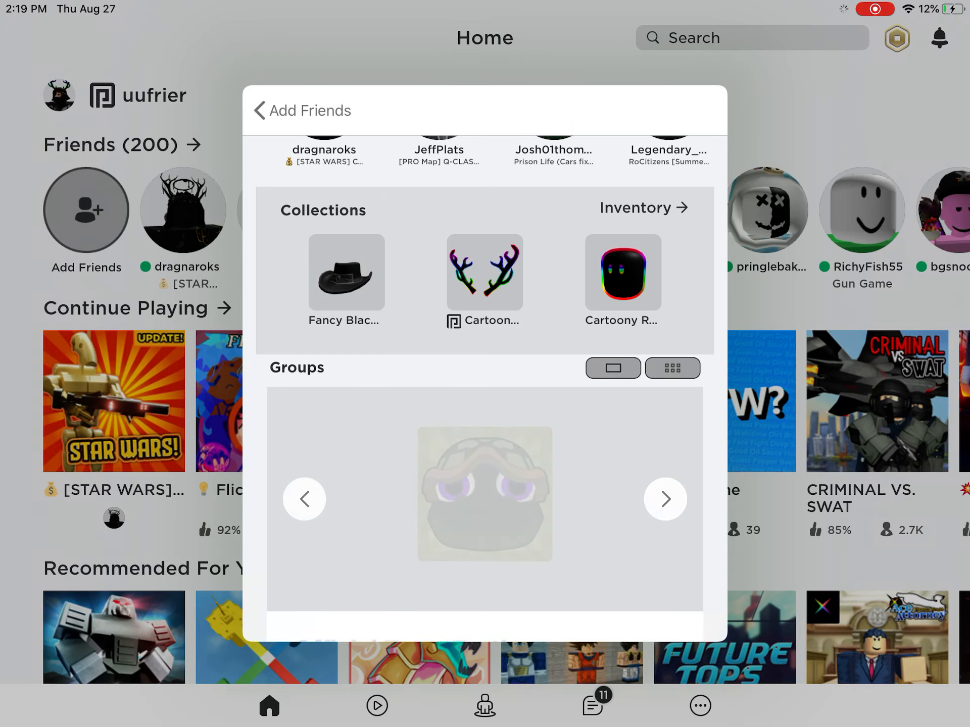
View the Galaxy squad xdxd group from the profile carousel, then return to Home.
{"action": "left_click", "coordinate": [664, 498]}
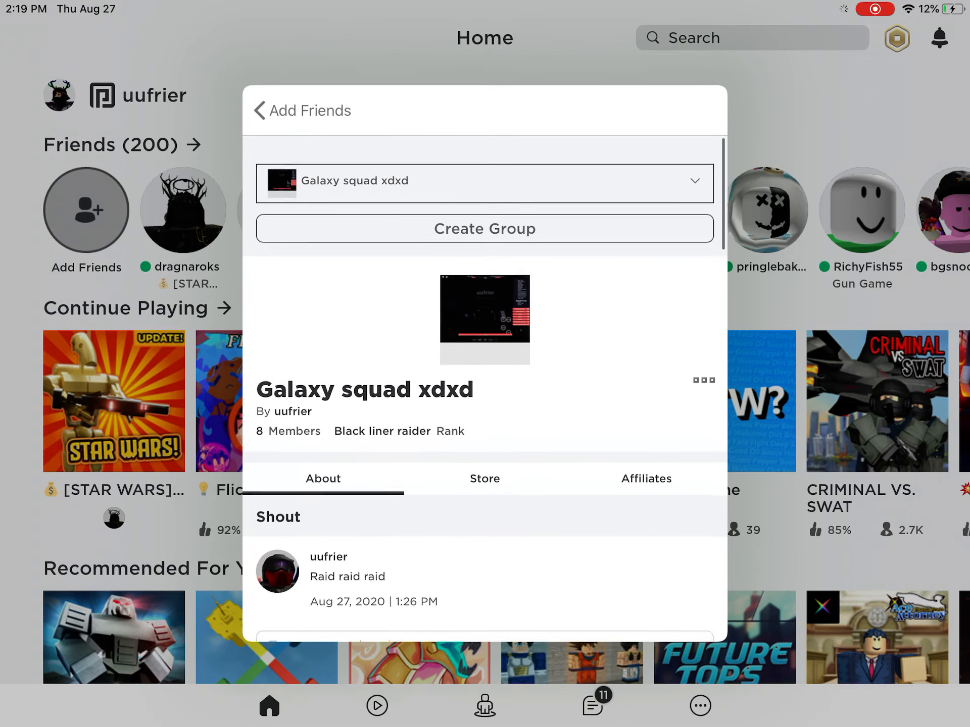
{"action": "scroll", "scroll_direction": "down", "scroll_amount": 3}
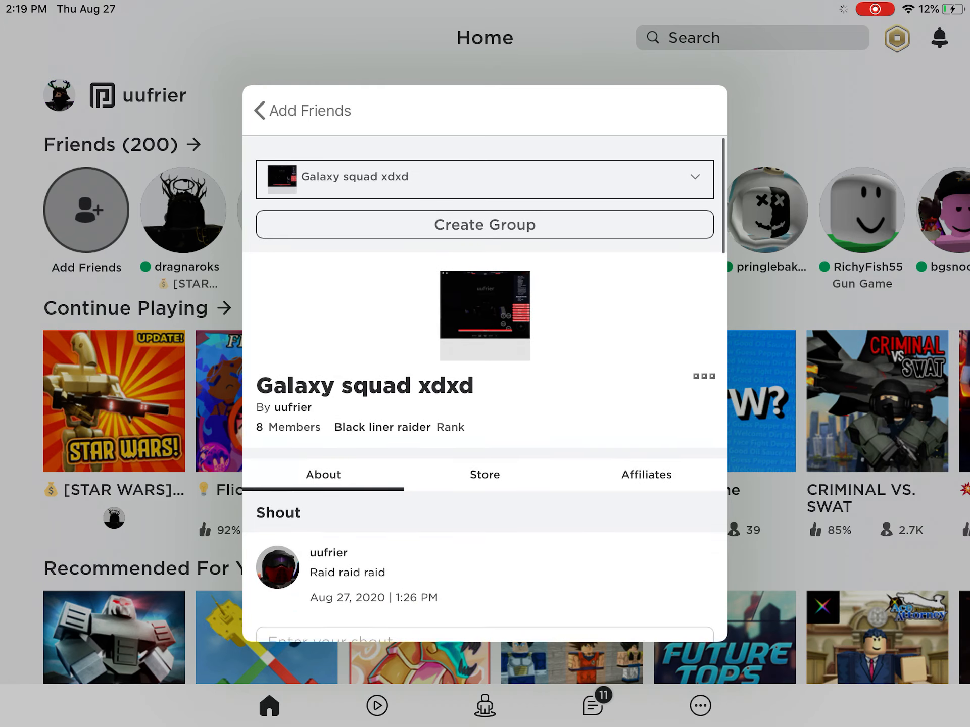
{"action": "left_click", "coordinate": [259, 110]}
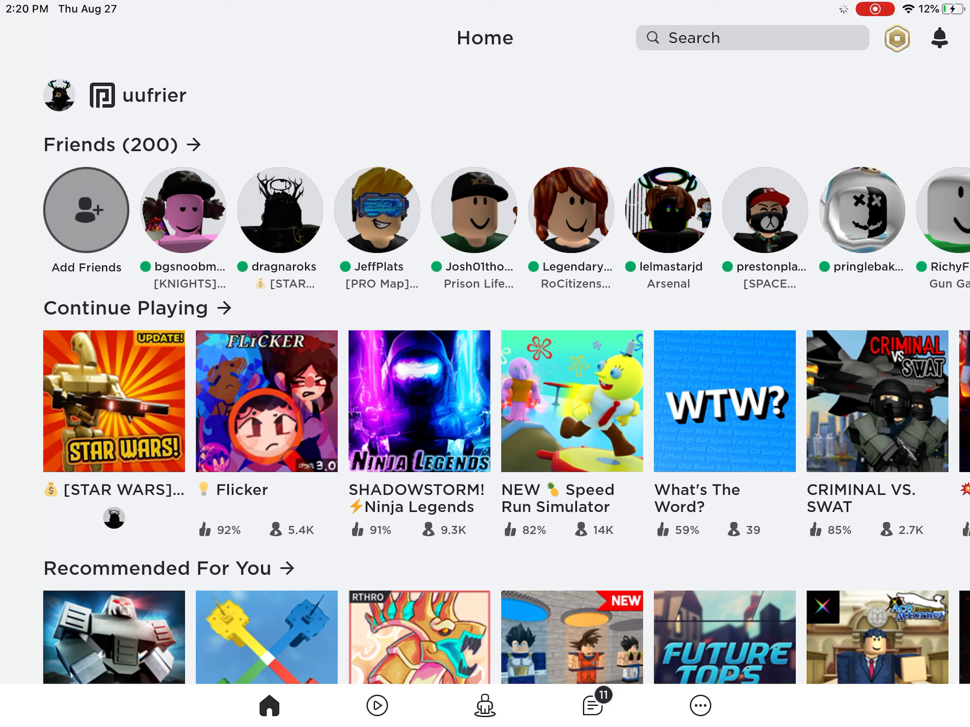
Open the Chat list of recent conversations from the bottom navigation bar.
{"action": "left_click", "coordinate": [592, 706]}
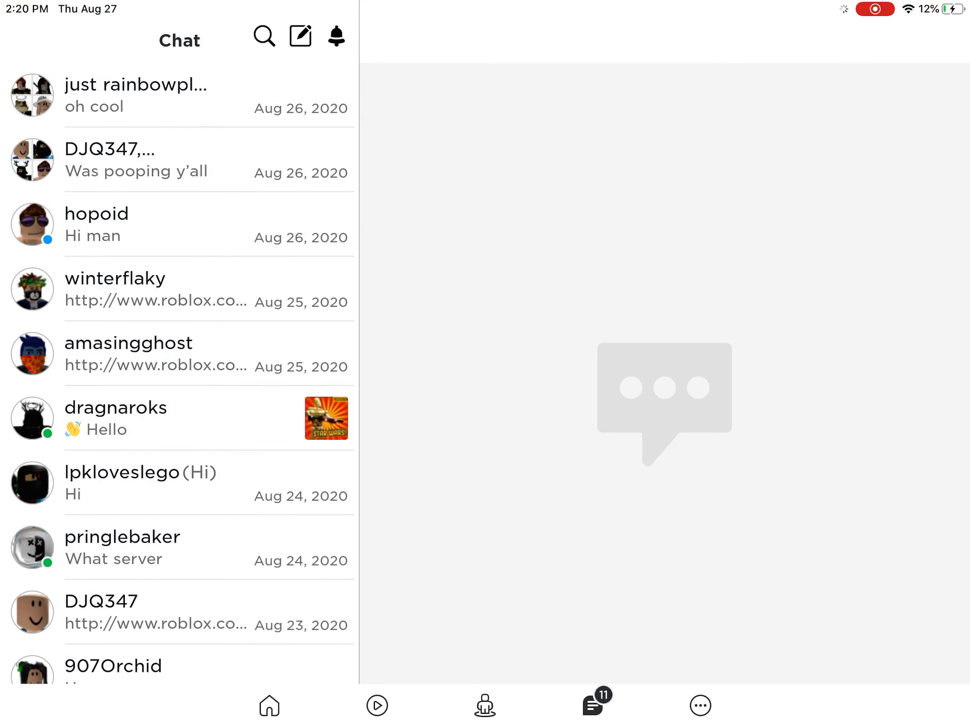